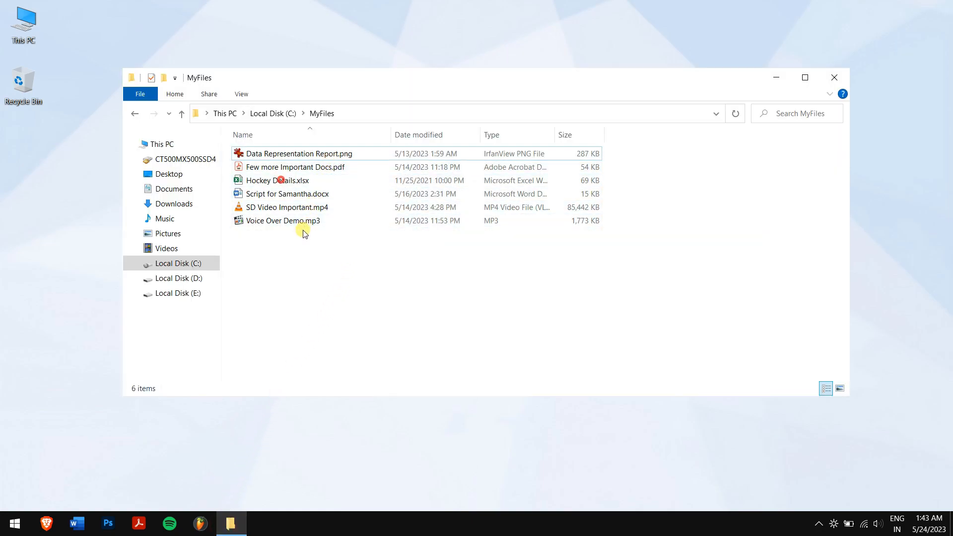
Step: Select all six files in C:\MyFiles and permanently delete them with Shift+Delete
click(300, 207)
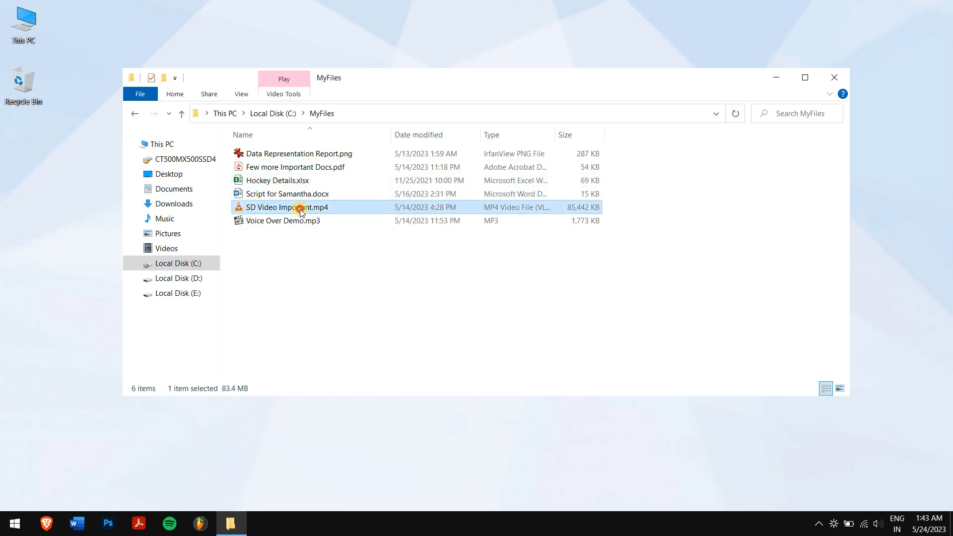
click(356, 260)
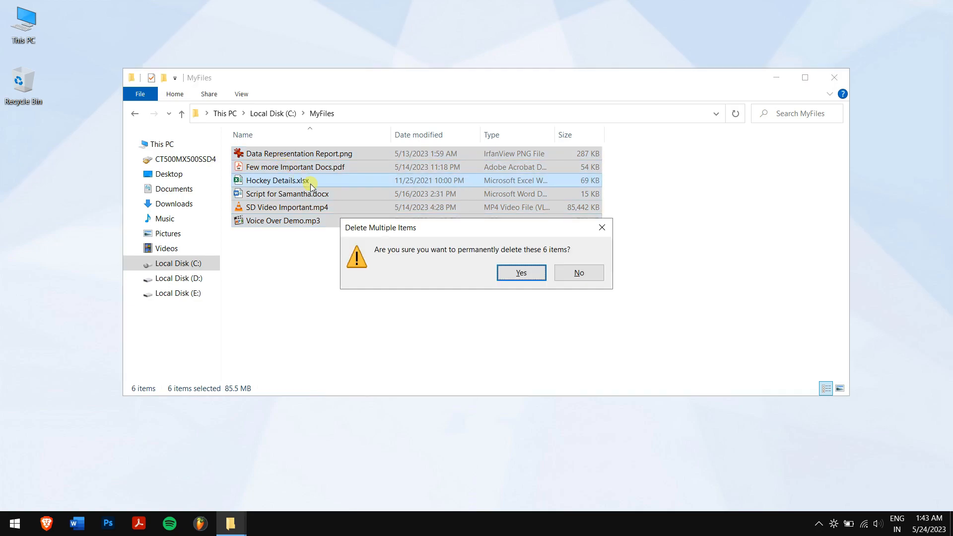
click(521, 273)
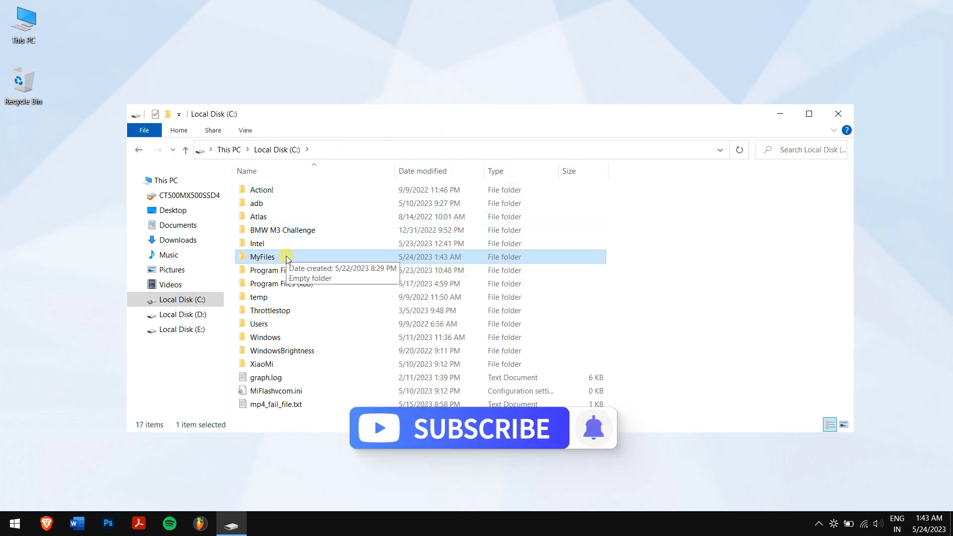
Step: Reopen the MyFiles folder on Local Disk (C:) to confirm it holds zero items
double_click(263, 257)
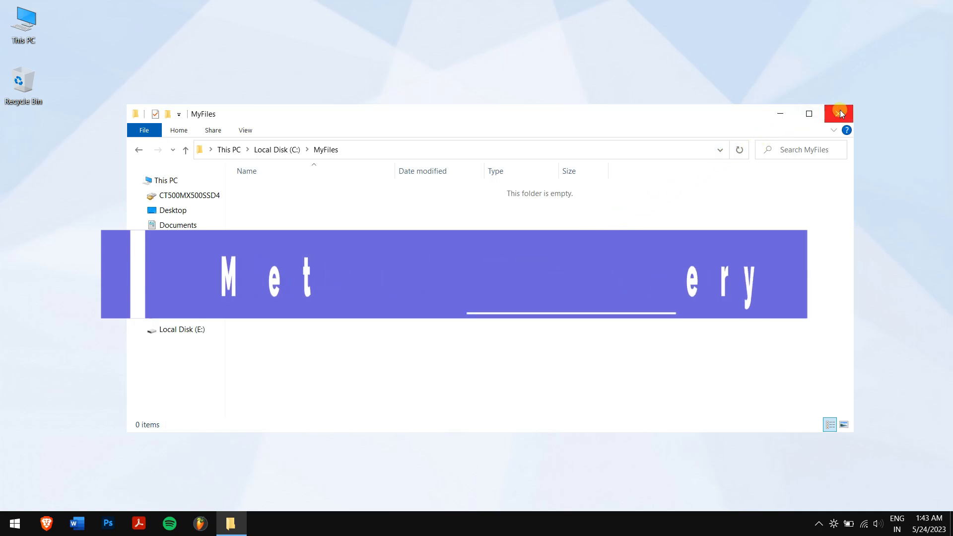
Step: Close the empty MyFiles window and bring up the AnyRecover website in Brave
click(839, 113)
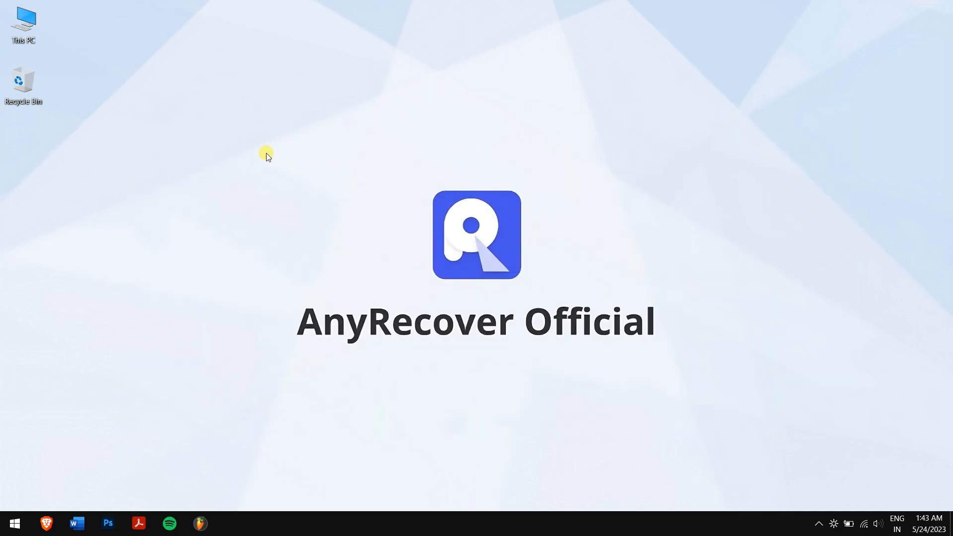
click(277, 192)
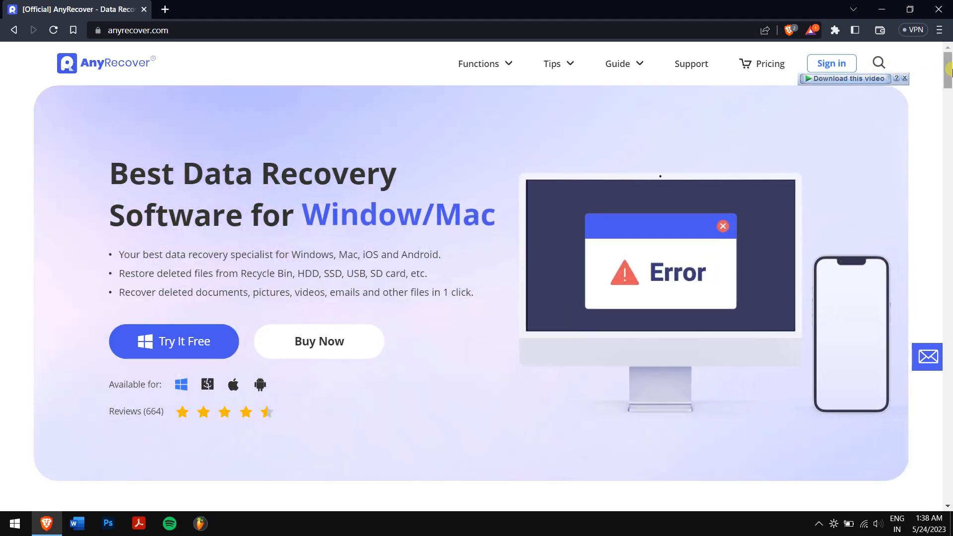
scroll(down, 3)
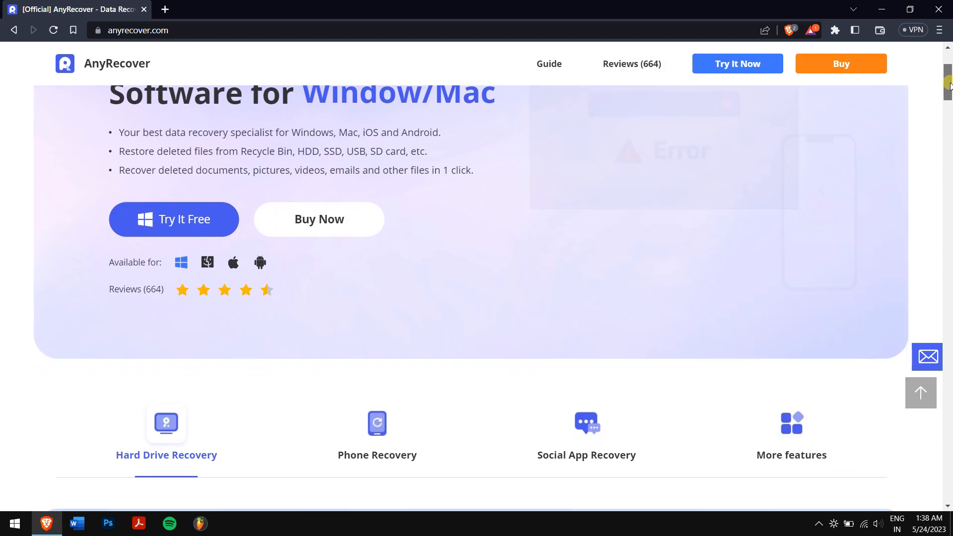
scroll(down, 3)
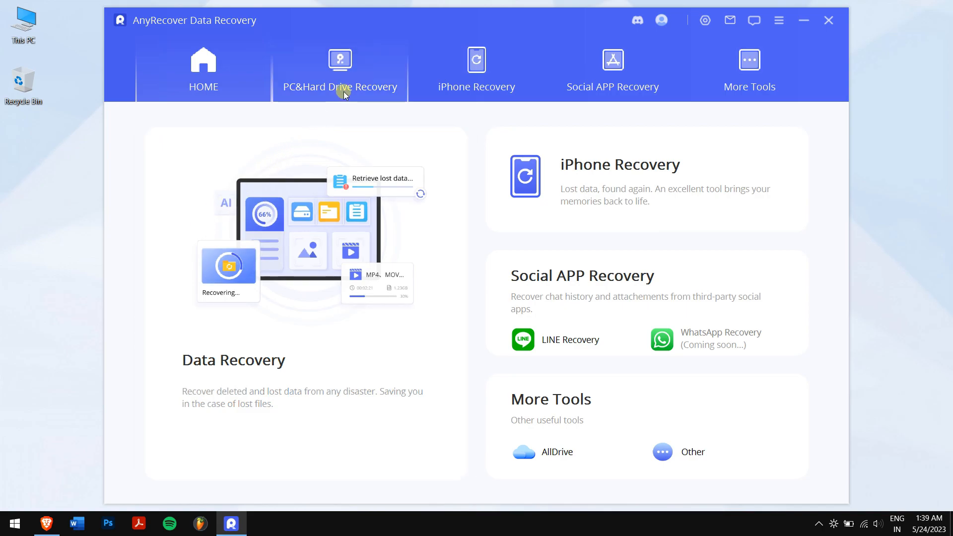
Step: Scan the C:/MyFiles folder from the PC&Hard Drive Recovery tab
click(340, 65)
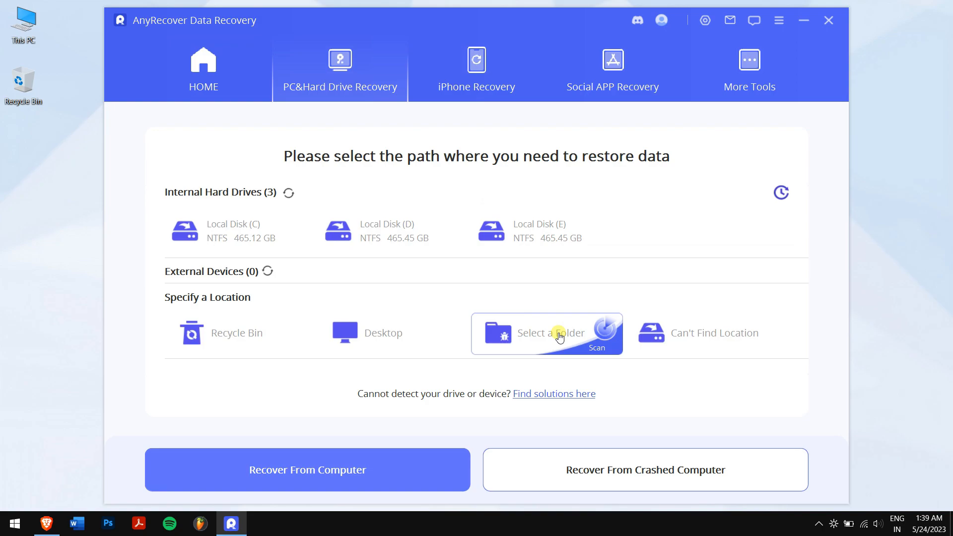
click(546, 333)
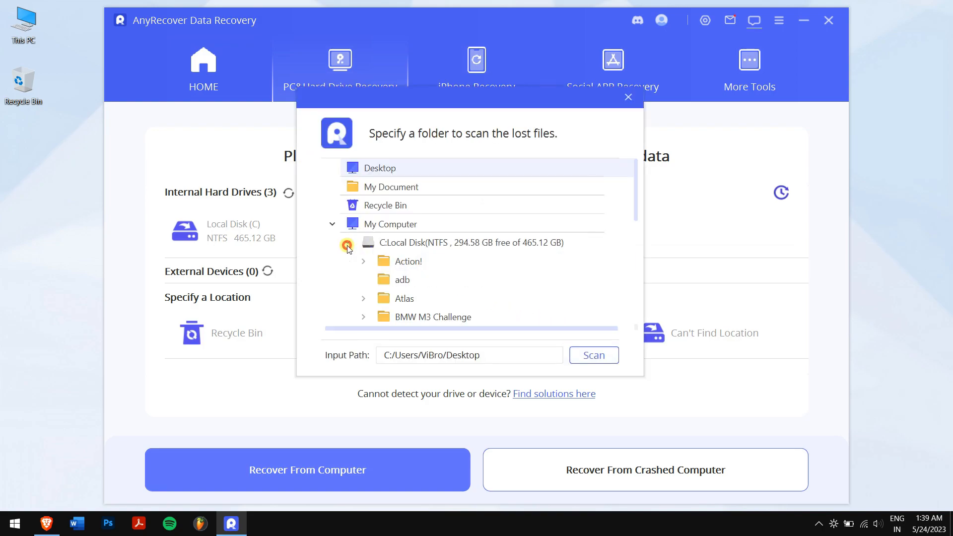
scroll(down, 3)
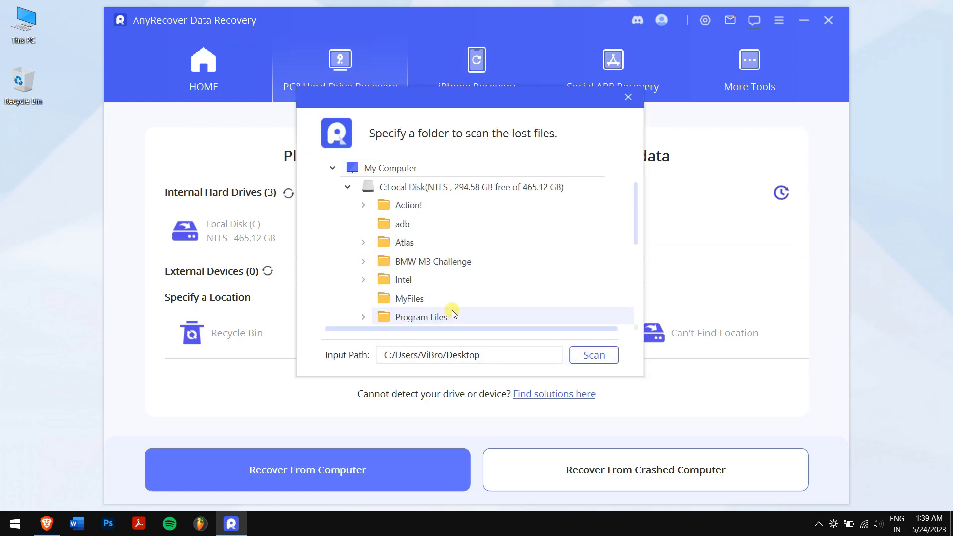
click(409, 299)
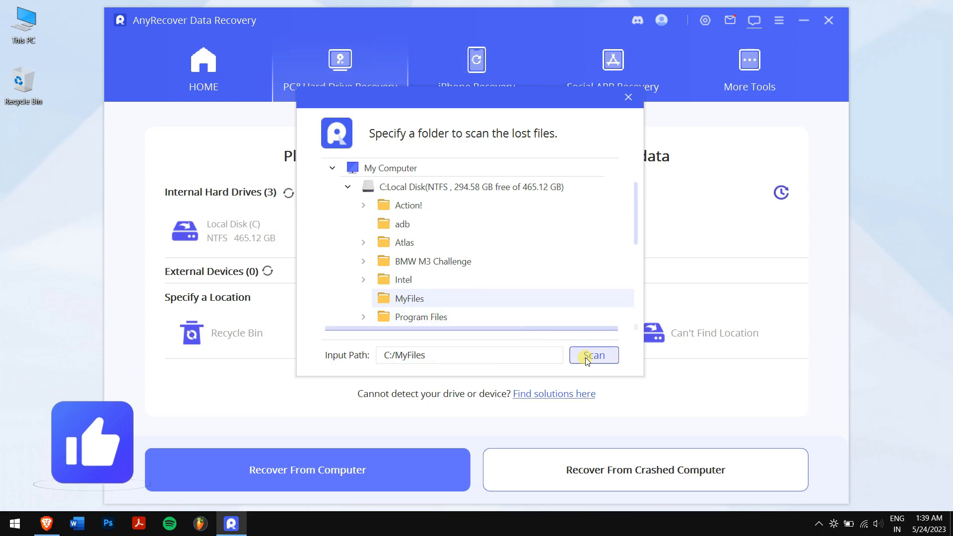
click(594, 355)
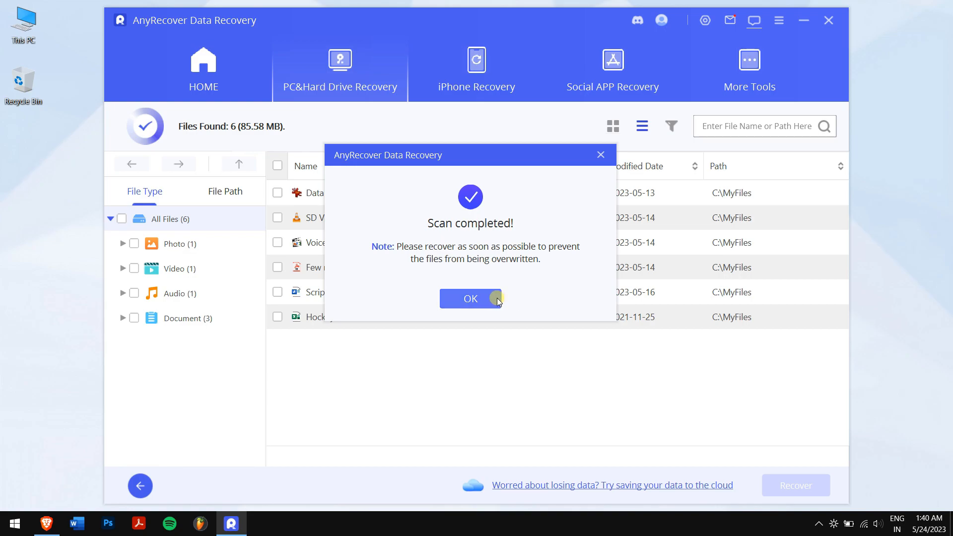
Step: Dismiss the scan-completed notice, select all six found files, and start recovery
click(471, 299)
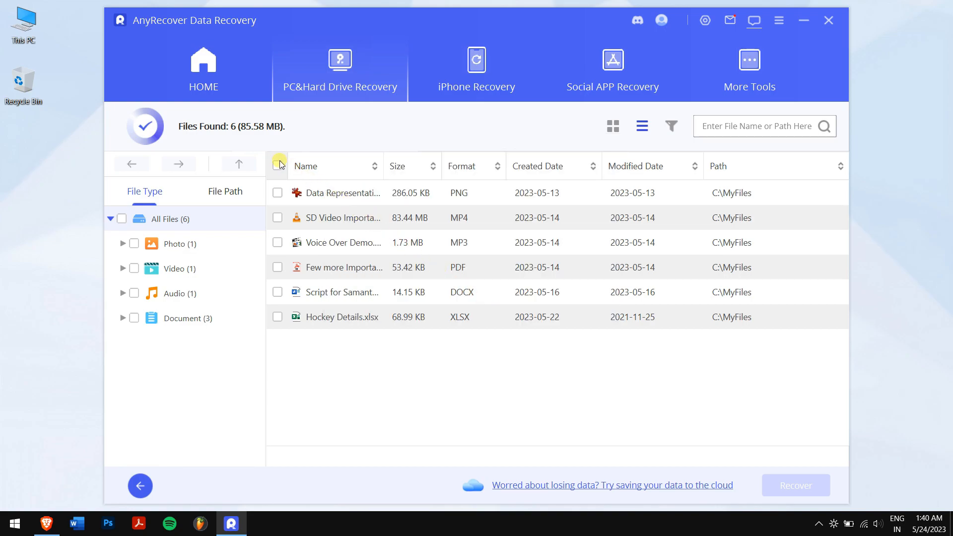
click(278, 166)
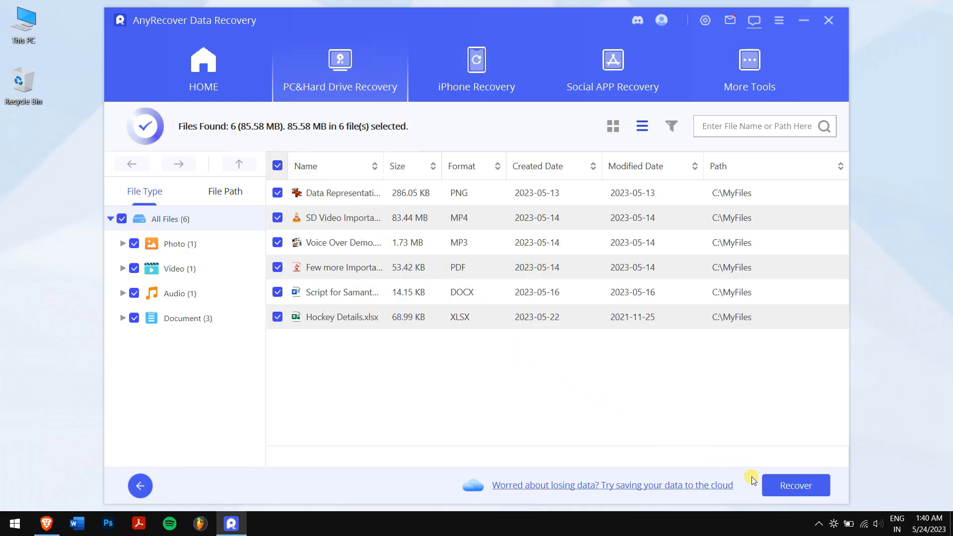
click(796, 485)
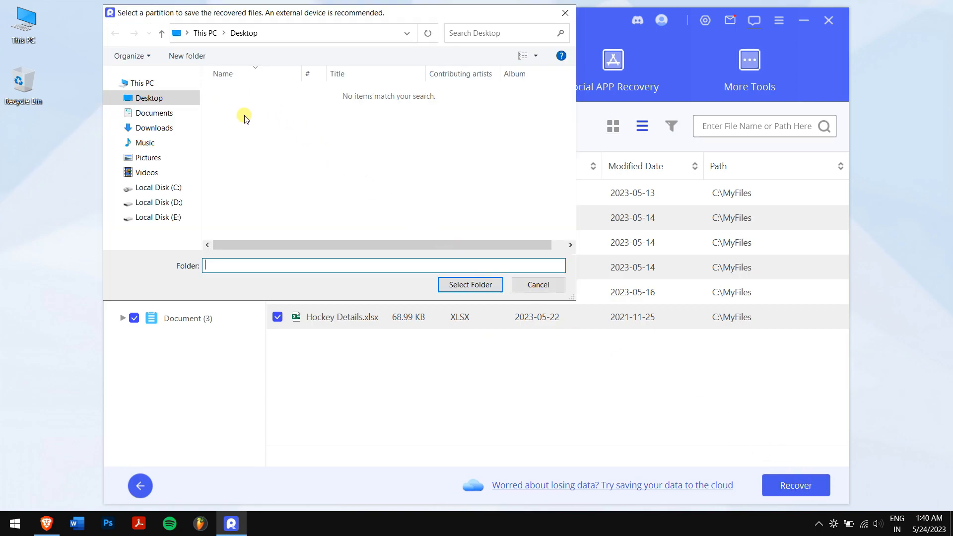
Step: Choose Local Disk (E:) as the destination folder for the recovered files
click(169, 217)
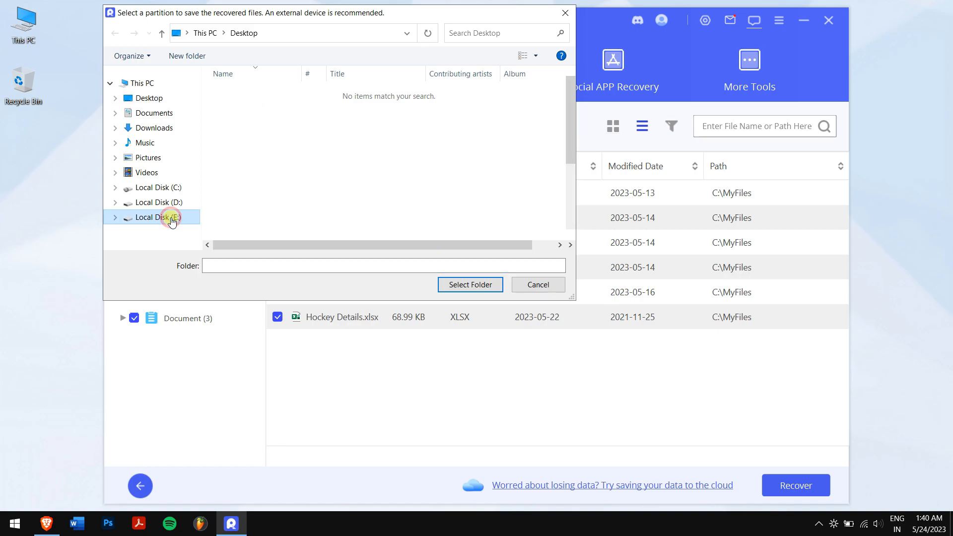
click(158, 217)
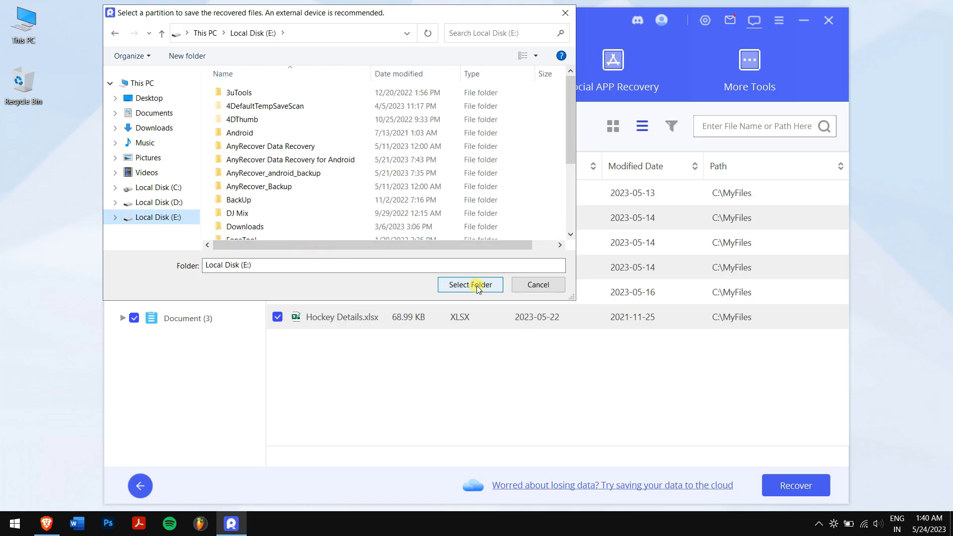
click(470, 285)
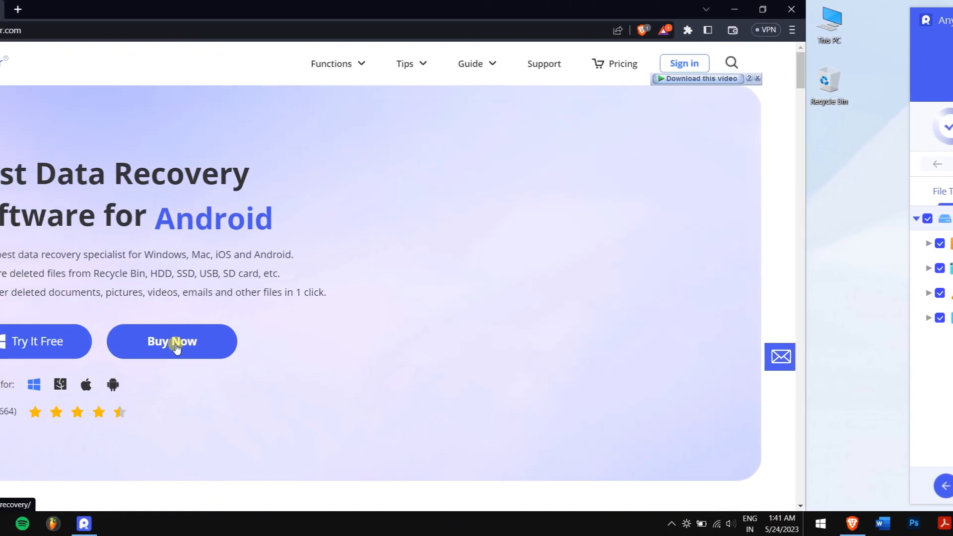
Step: Apply coupon ARYT0110 to the 1-Year Plan order, then close the recovery-completed notice
click(172, 341)
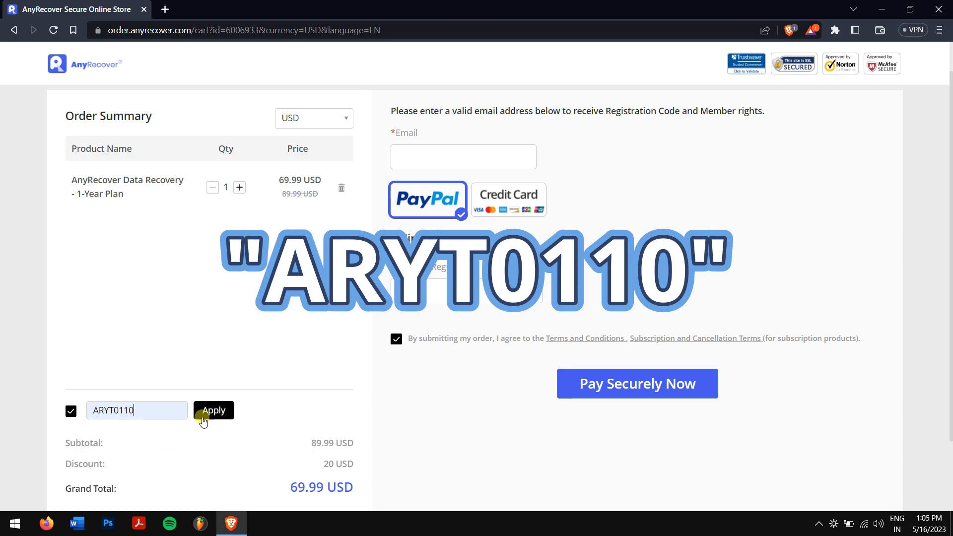
click(213, 410)
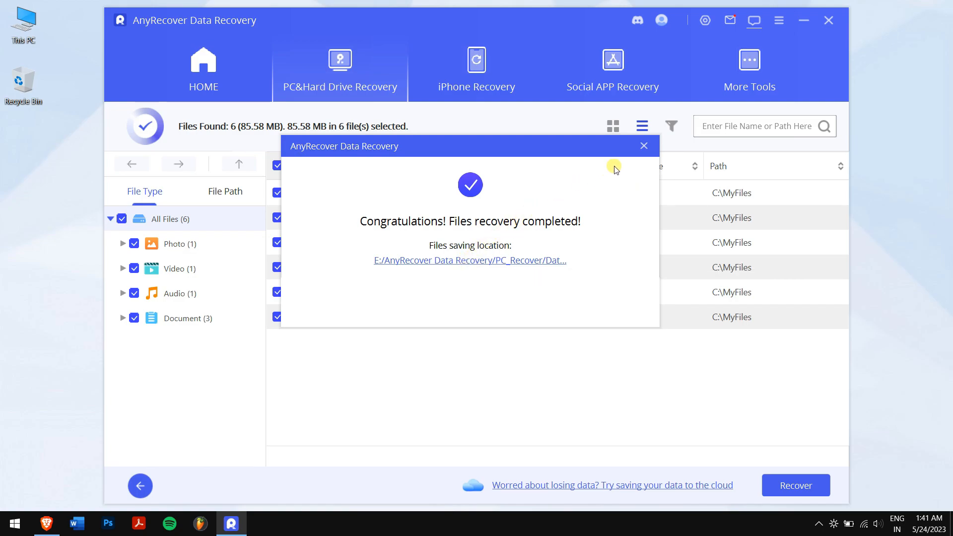
click(644, 145)
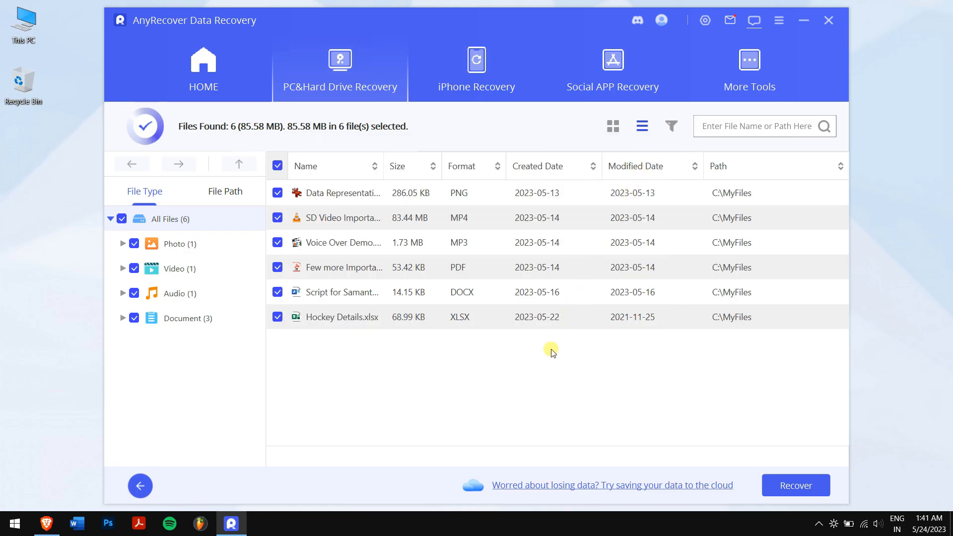